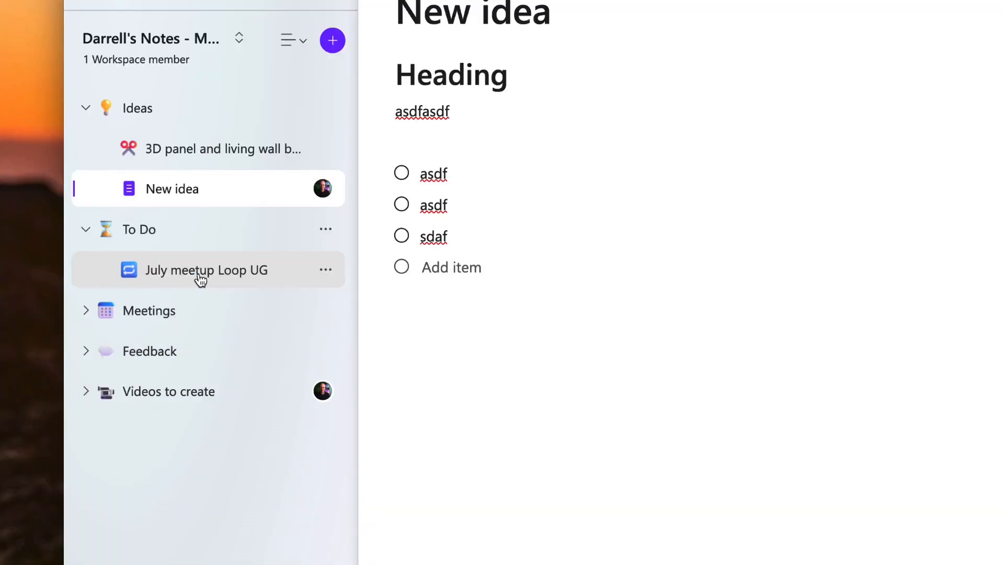
Step: Browse the Modern Work Mentor homepage about improving how you work with Microsoft 365
{"action": "left_click", "coordinate": [206, 270]}
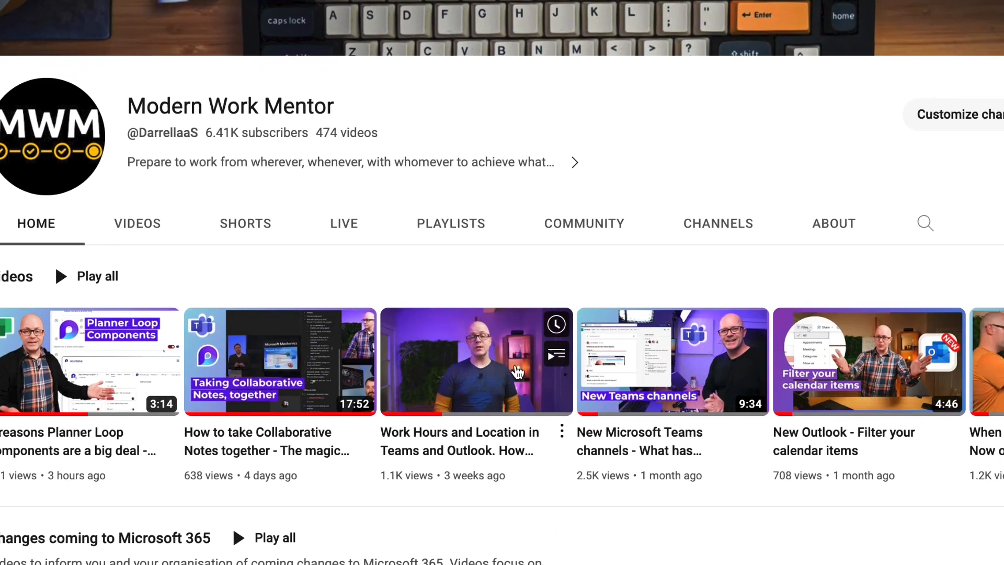
{"action": "scroll", "scroll_direction": "right", "scroll_amount": 3}
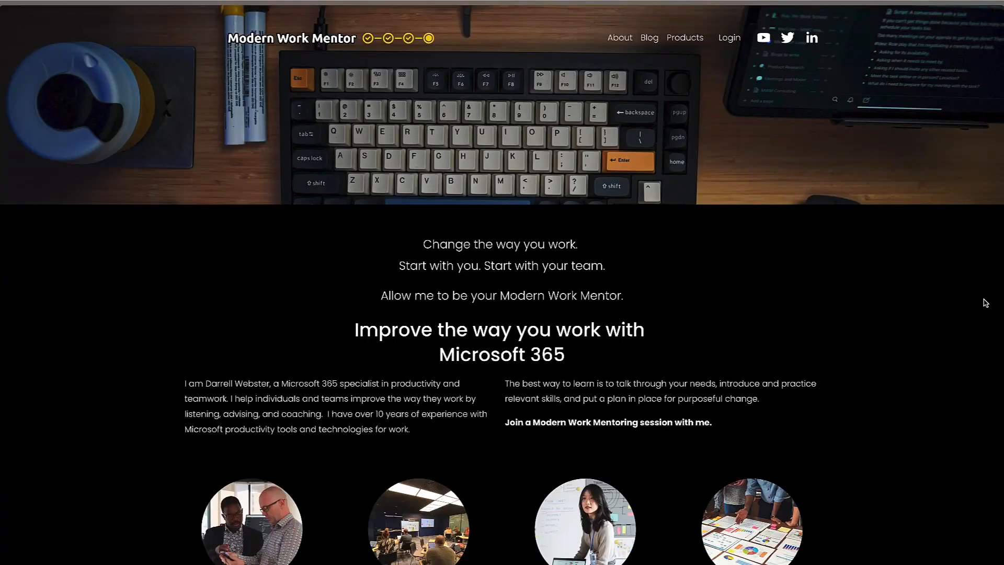
{"action": "scroll", "scroll_direction": "down", "scroll_amount": 3}
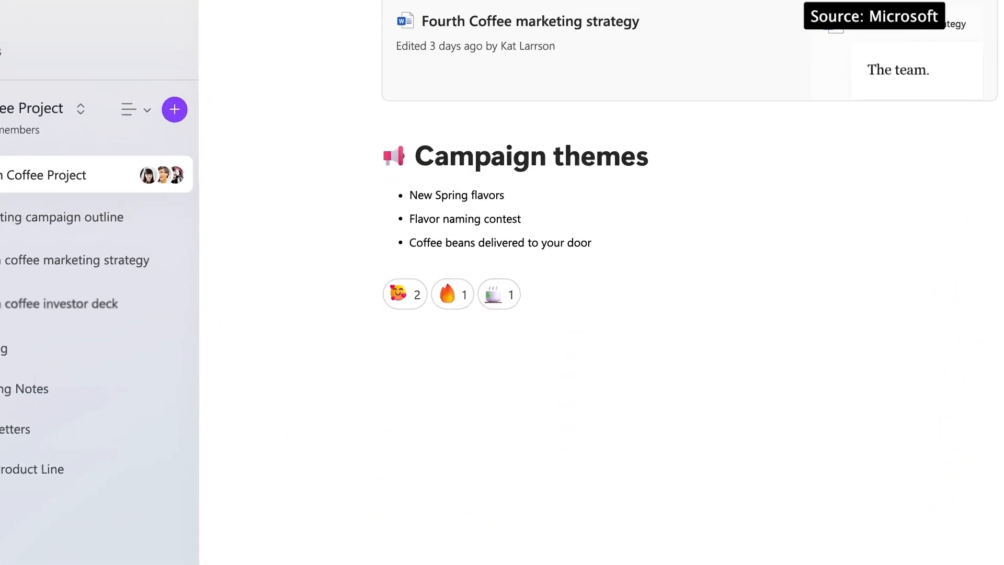
Step: React with the first emoji on the Campaign themes section of the Fourth Coffee page
{"action": "left_click", "coordinate": [404, 294]}
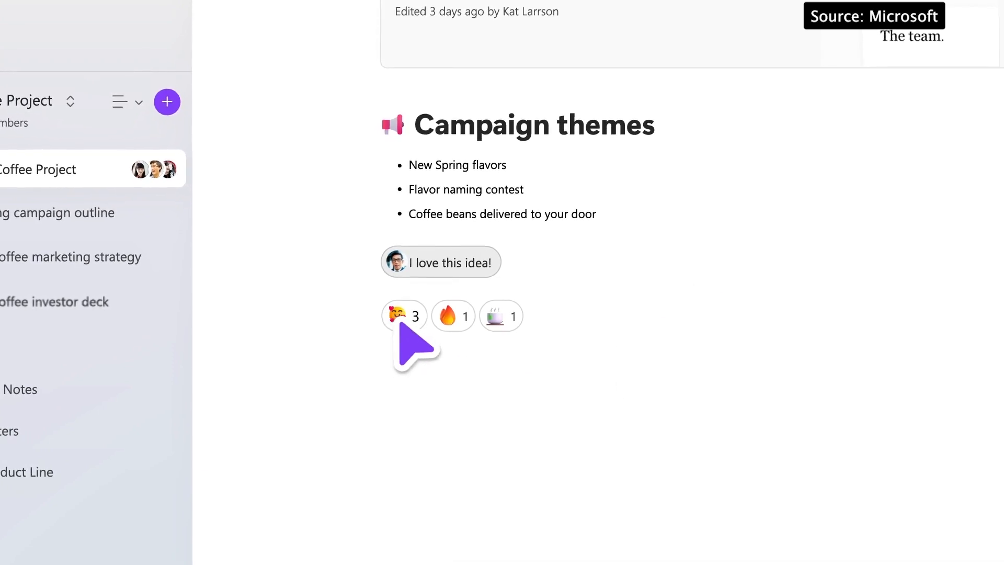
{"action": "left_click", "coordinate": [440, 261]}
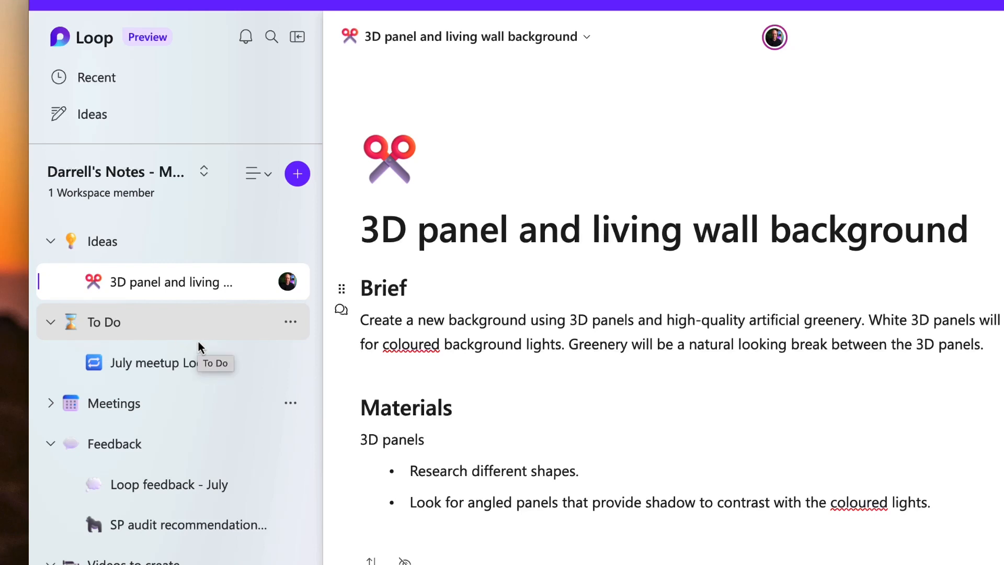
{"action": "mouse_move", "coordinate": [164, 371]}
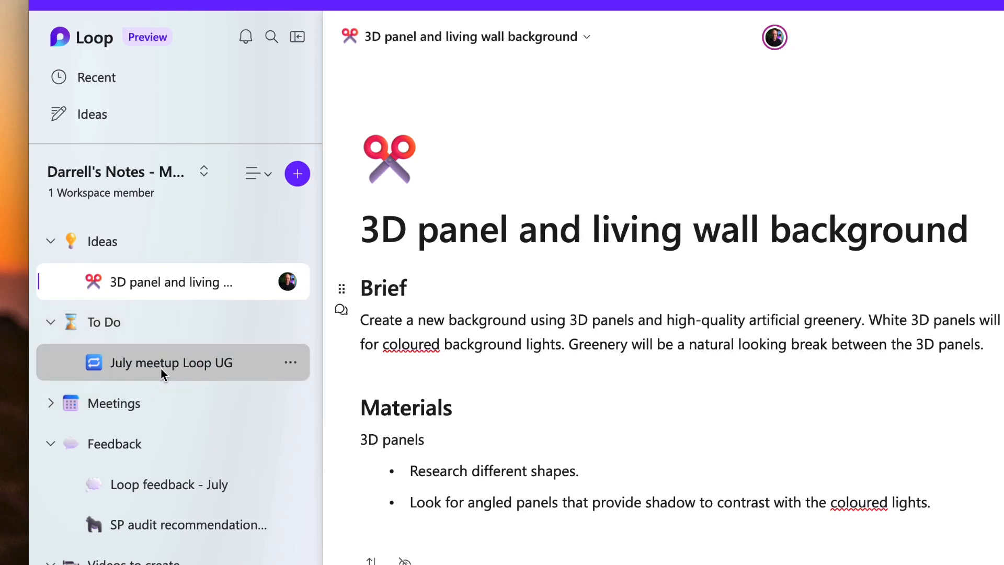
Step: Show the Tasks table on the July meetup Loop UG to-do page
{"action": "left_click", "coordinate": [170, 363]}
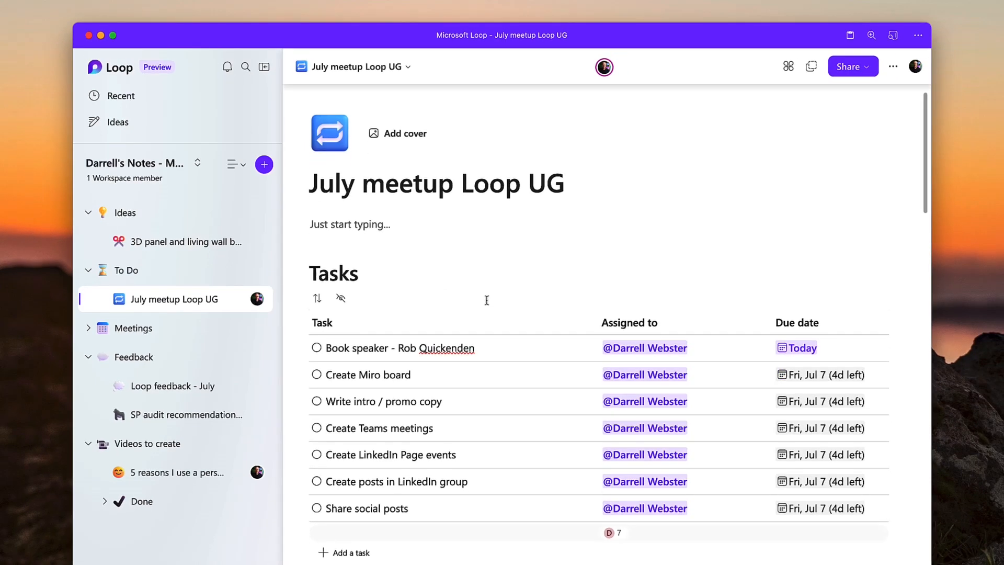
{"action": "scroll", "scroll_direction": "down", "scroll_amount": 3}
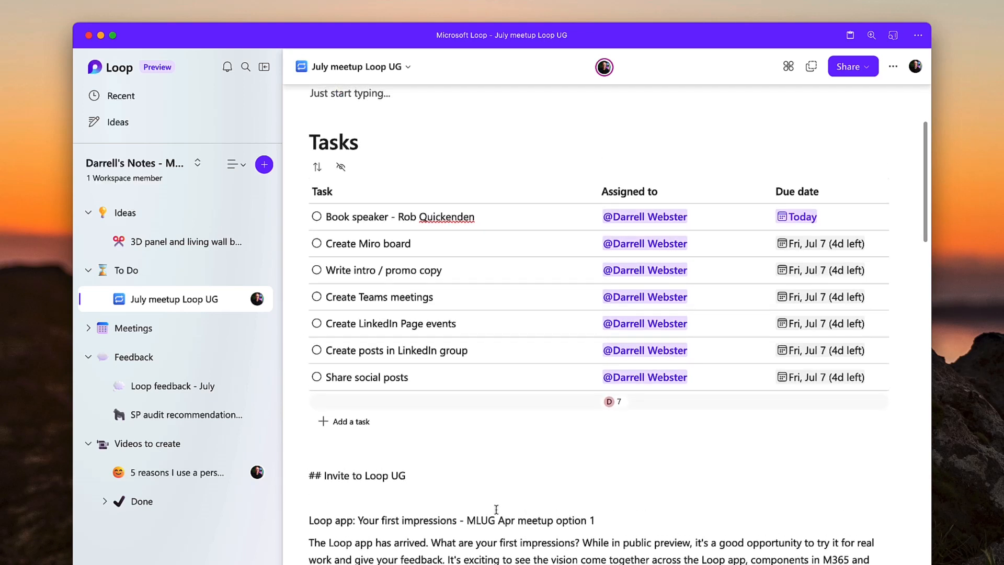
{"action": "scroll", "scroll_direction": "down", "scroll_amount": 3}
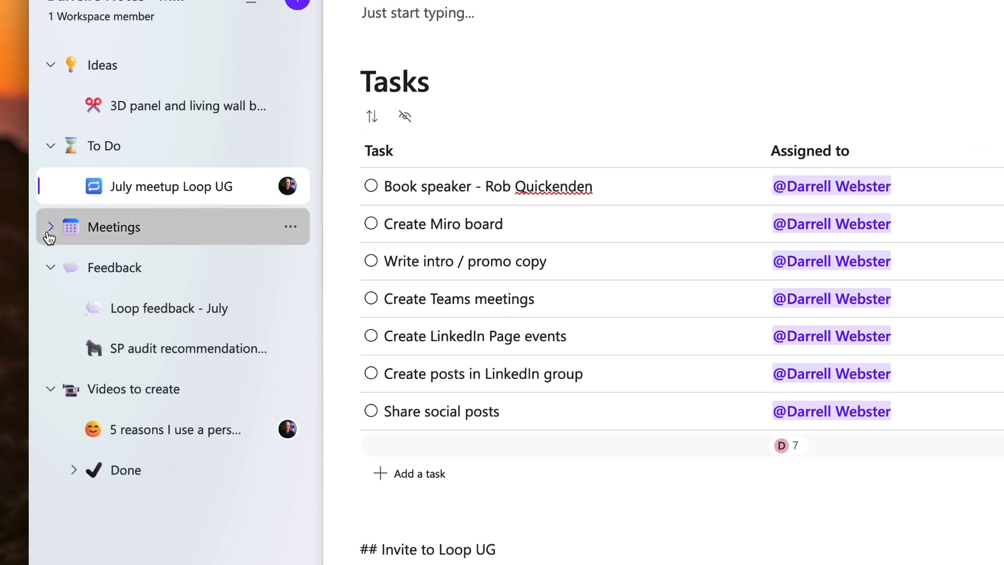
Step: Expand Meetings and view the 06/26/23 Rob Quickenden notes with the July session agenda
{"action": "left_click", "coordinate": [50, 227]}
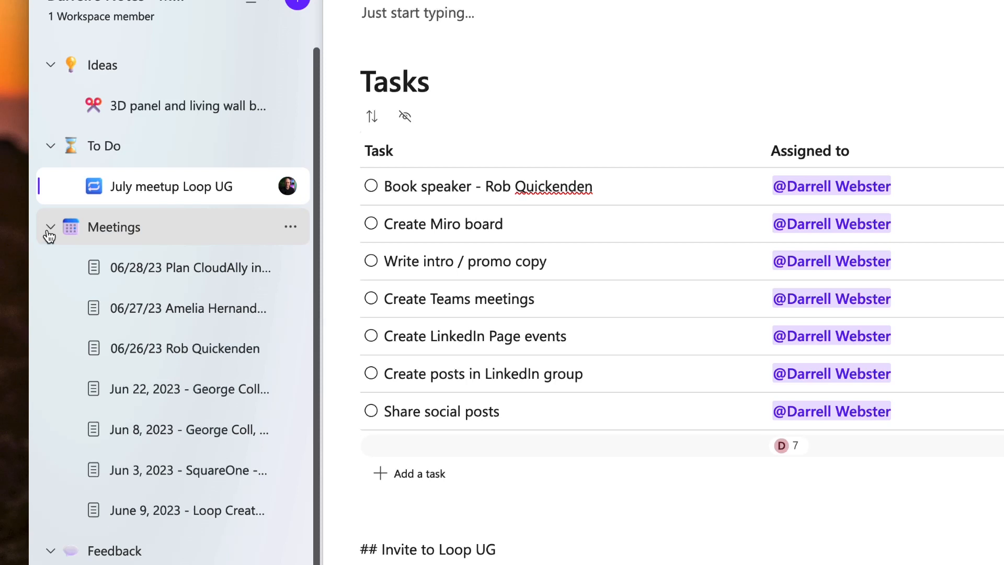
{"action": "mouse_move", "coordinate": [93, 249]}
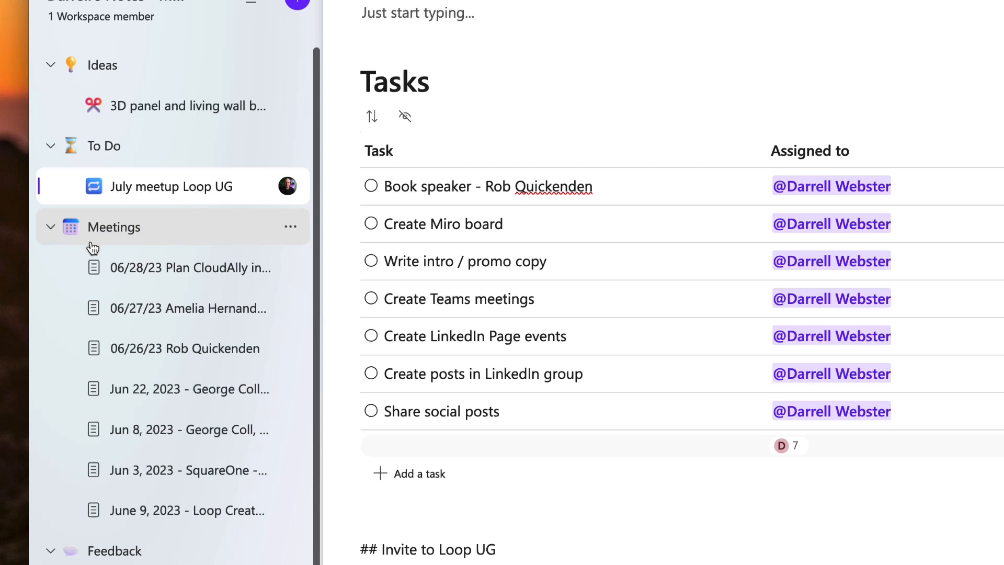
{"action": "left_click", "coordinate": [184, 347]}
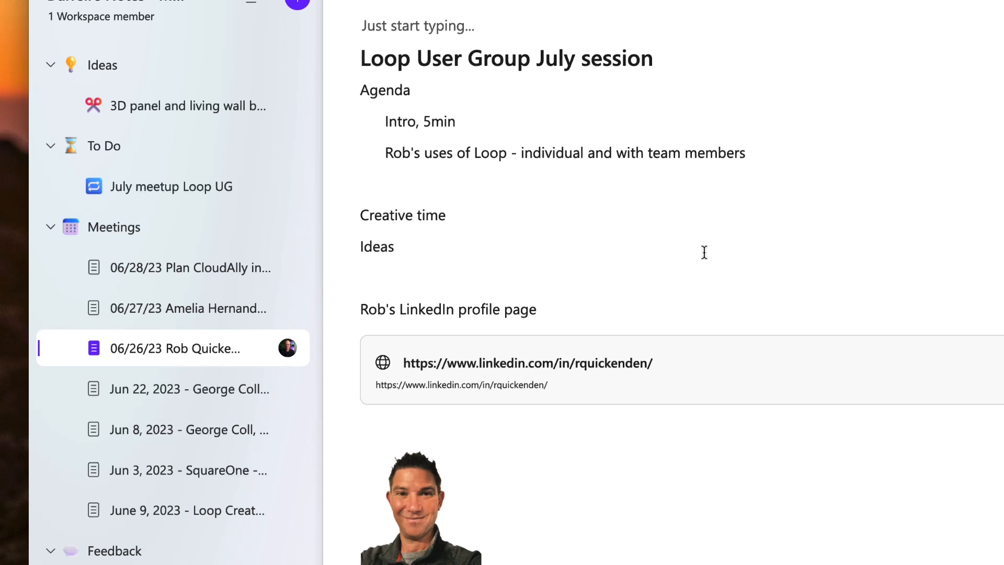
{"action": "scroll", "scroll_direction": "down", "scroll_amount": 3}
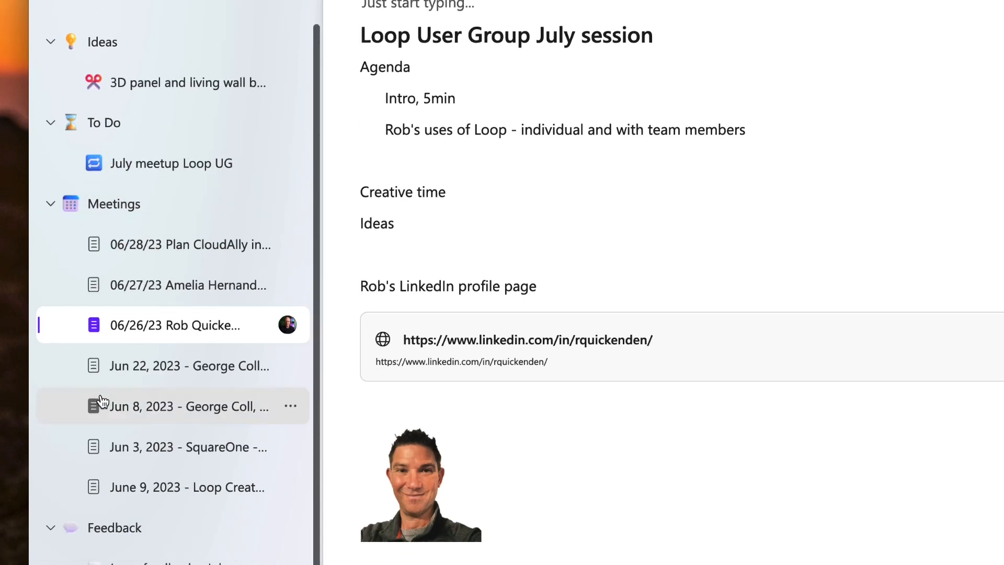
Step: Visit Loop feedback - July, then the '5 reasons I use a personal Loop workspace' video plan
{"action": "scroll", "scroll_direction": "down", "scroll_amount": 3}
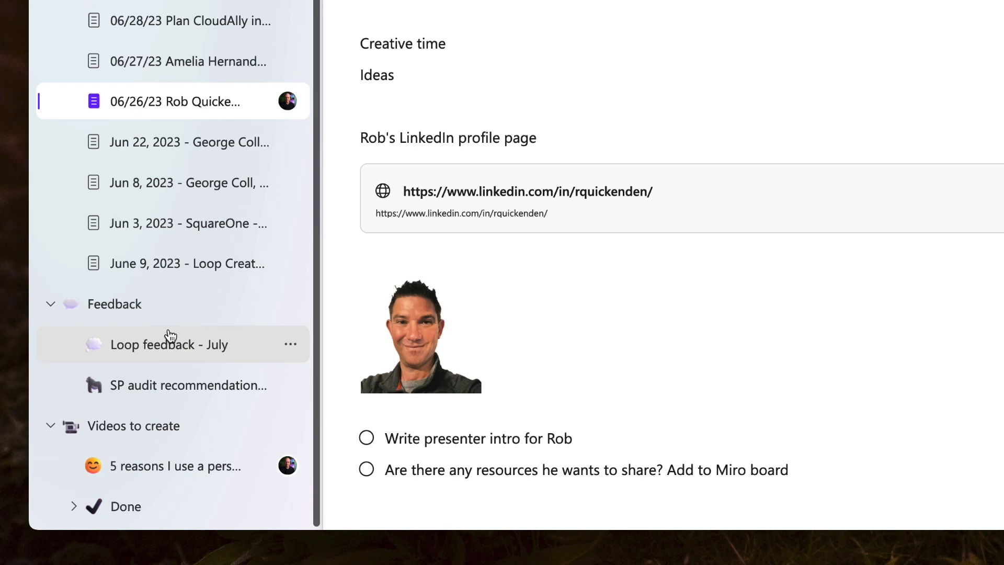
{"action": "mouse_move", "coordinate": [170, 335]}
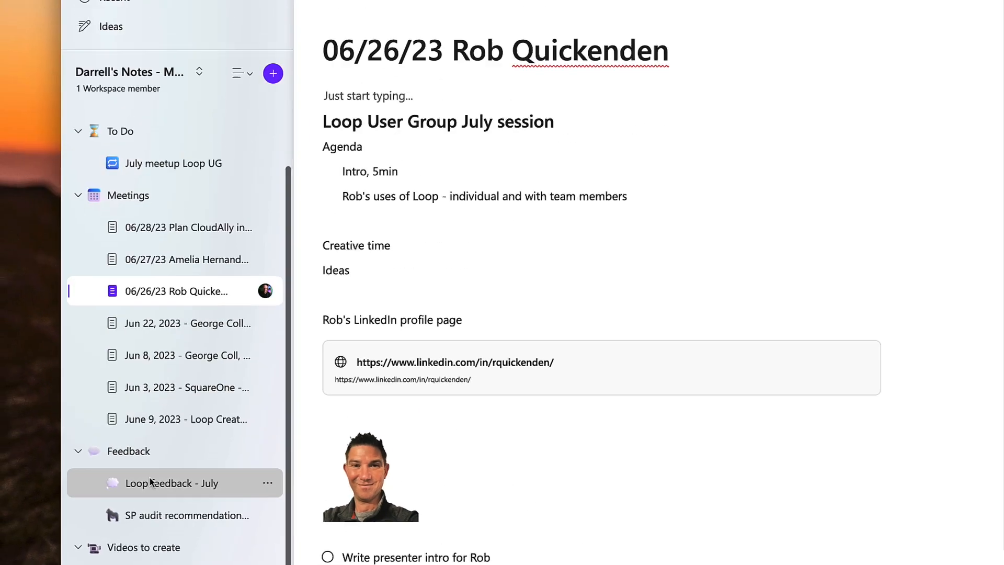
{"action": "left_click", "coordinate": [170, 483]}
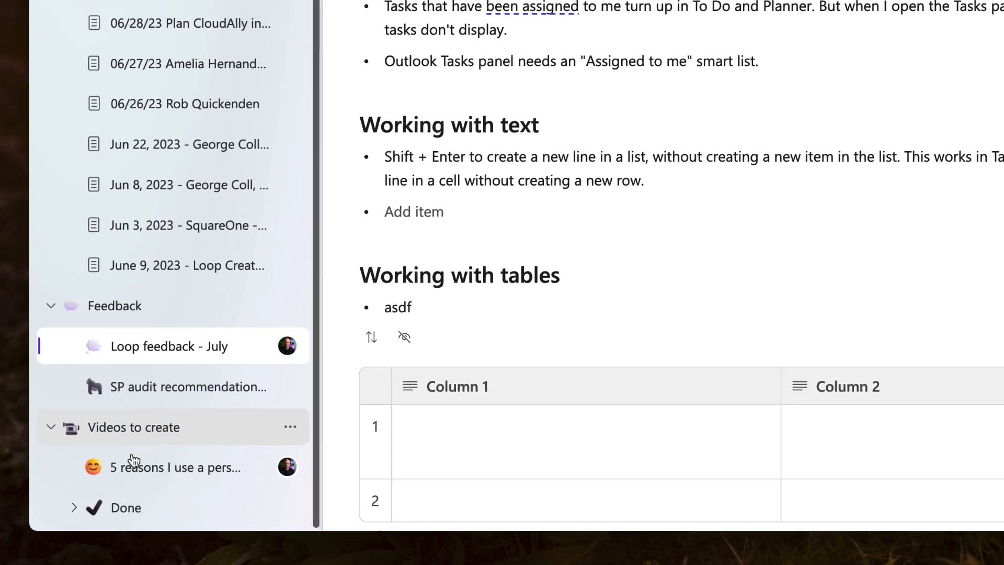
{"action": "left_click", "coordinate": [175, 467]}
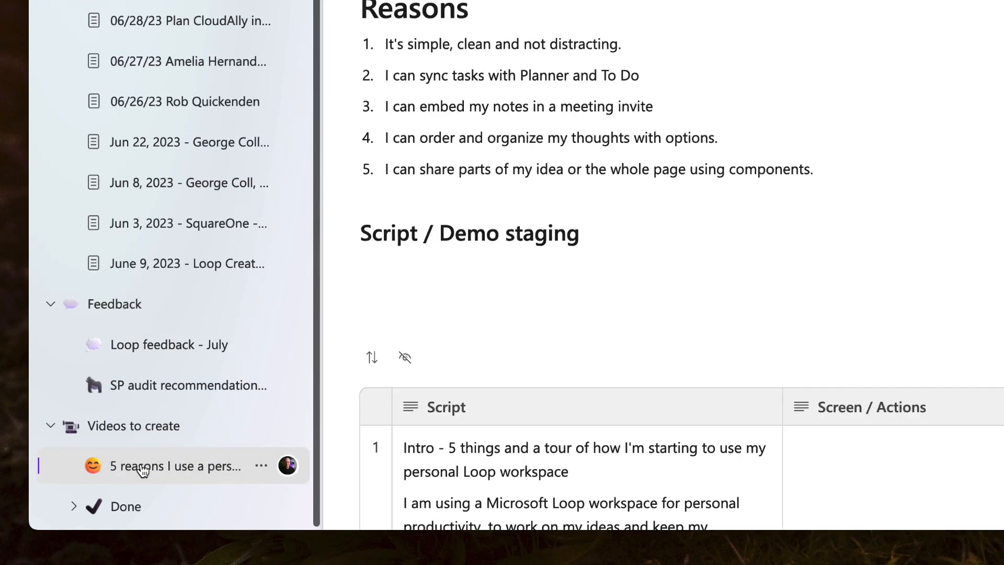